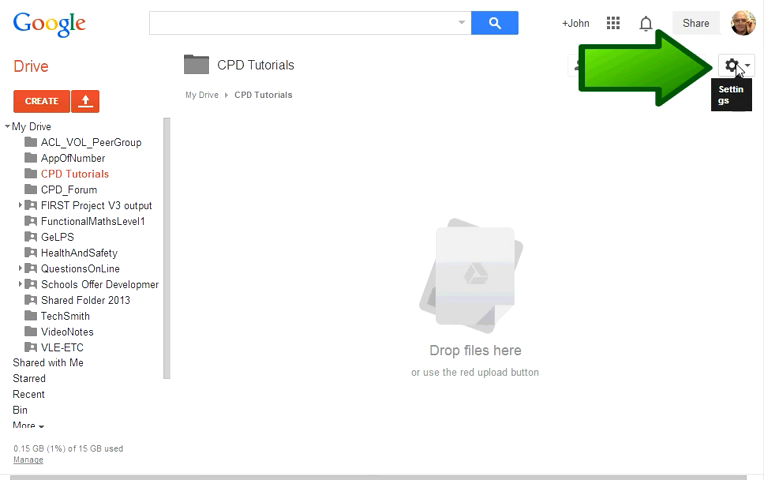
# Enable 'Convert uploaded files to Google Docs format' in Drive's upload settings
pyautogui.click(730, 65)
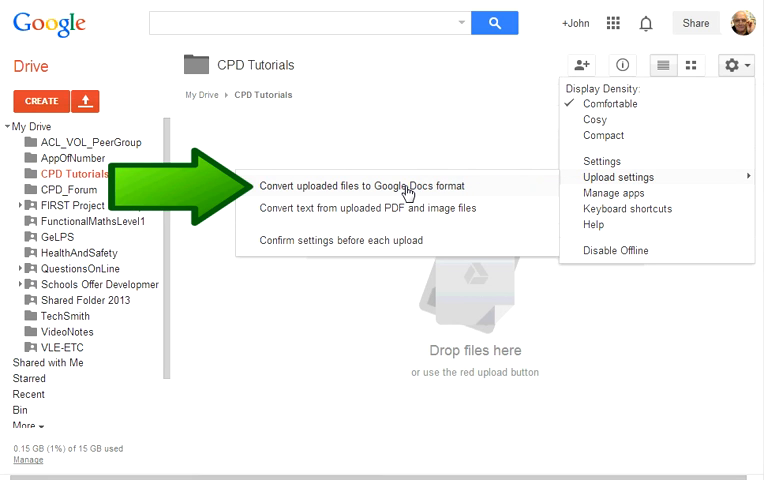
pyautogui.click(380, 186)
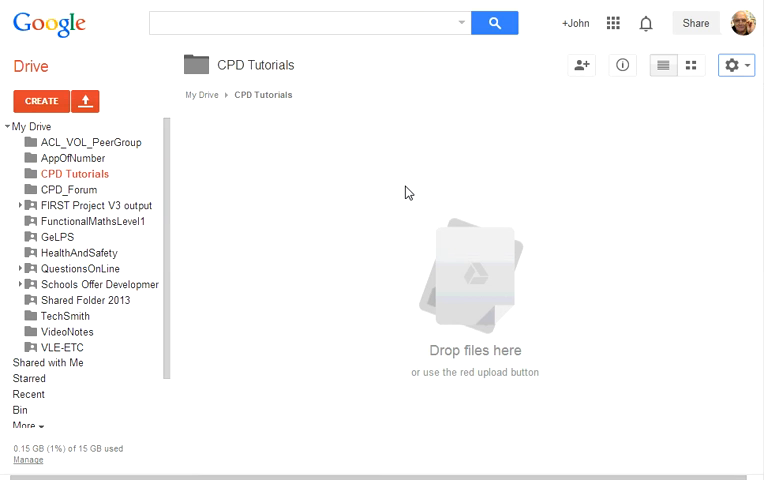
# Upload OpenWordAsGoogleDocs.docx as a file into CPD Tutorials, converted to a Google Doc
pyautogui.click(88, 100)
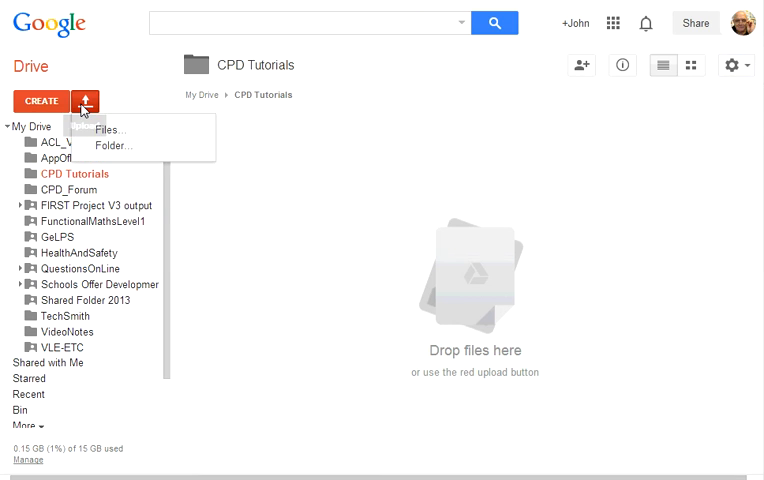
pyautogui.moveTo(118, 135)
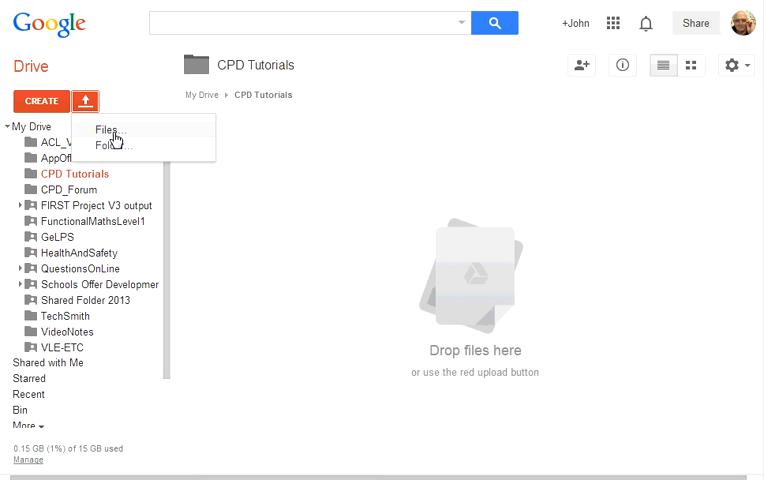
pyautogui.click(108, 128)
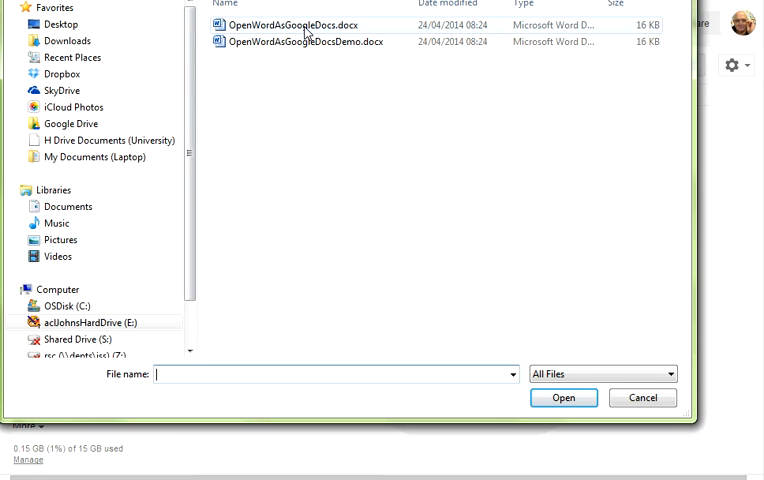
pyautogui.click(295, 24)
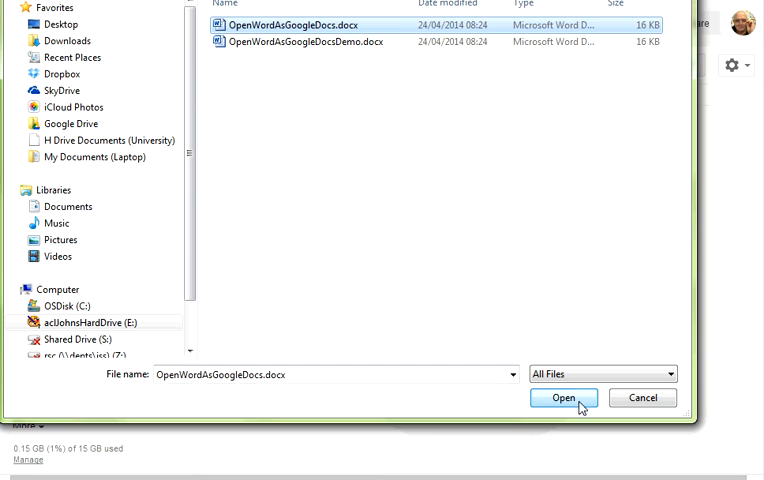
pyautogui.click(567, 398)
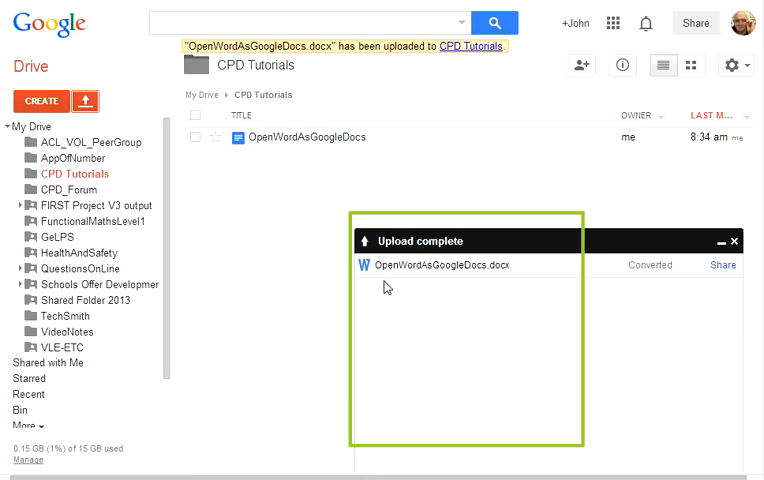
pyautogui.moveTo(281, 168)
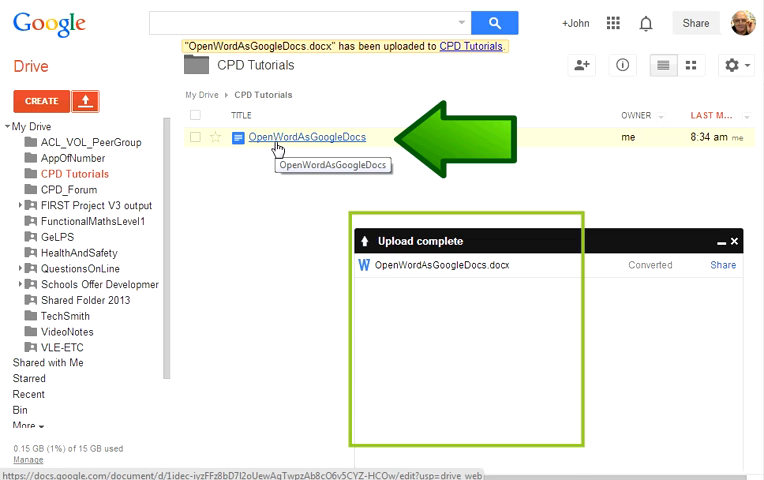
pyautogui.click(302, 137)
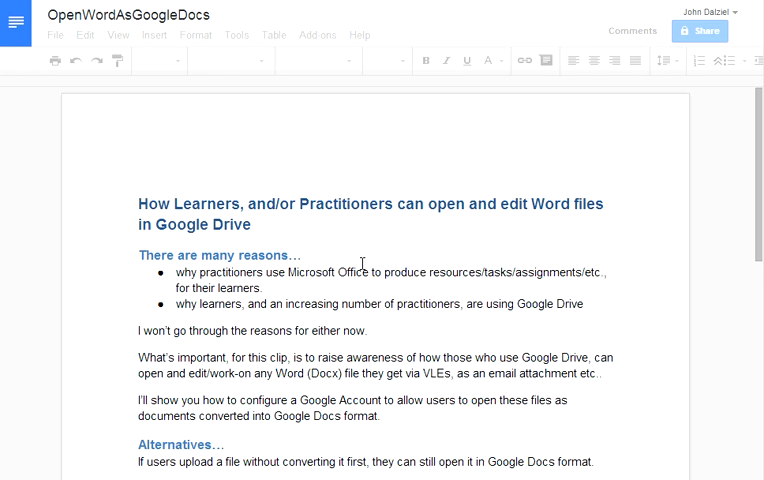
pyautogui.scroll(-3)
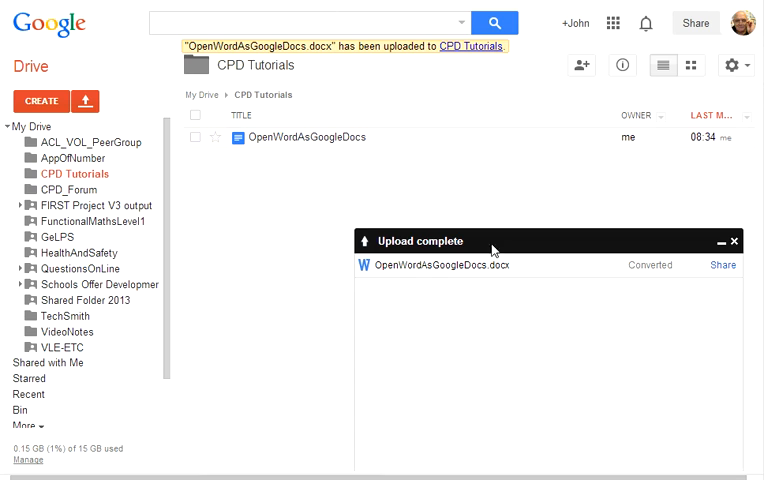
pyautogui.moveTo(738, 242)
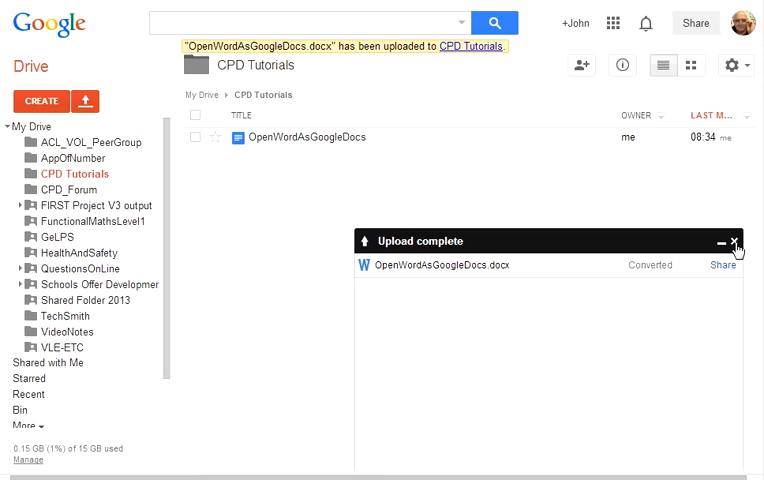
pyautogui.moveTo(722, 266)
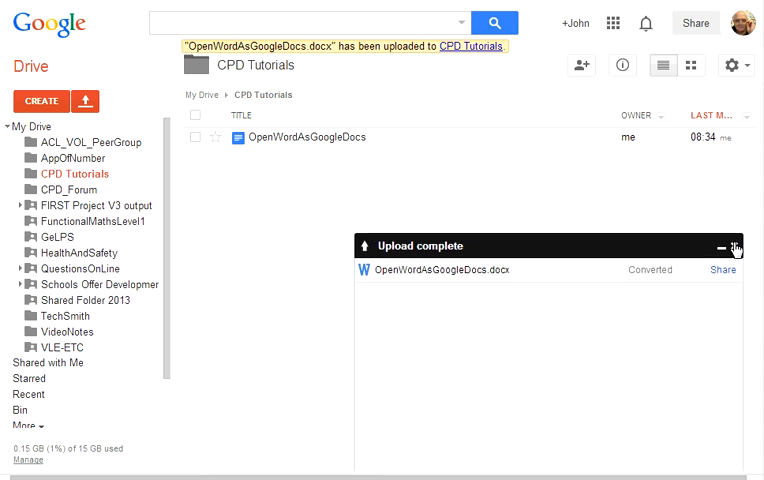
# Dismiss the Upload complete panel and enable 'Confirm settings before each upload'
pyautogui.click(730, 246)
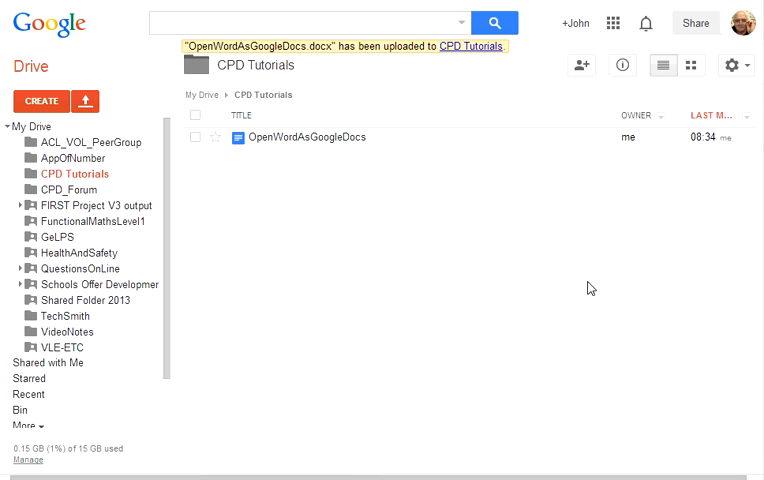
pyautogui.click(733, 65)
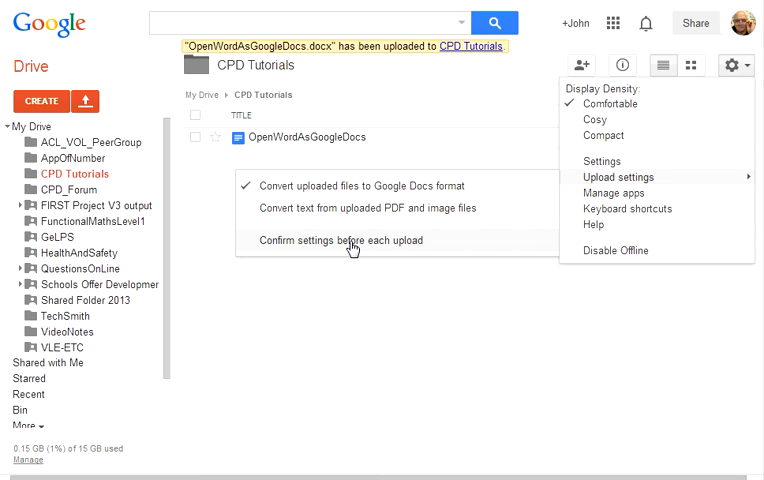
pyautogui.click(351, 244)
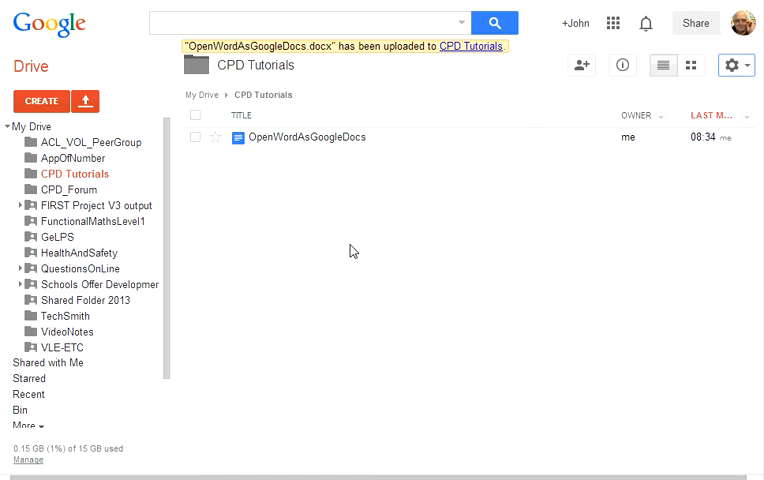
pyautogui.click(736, 65)
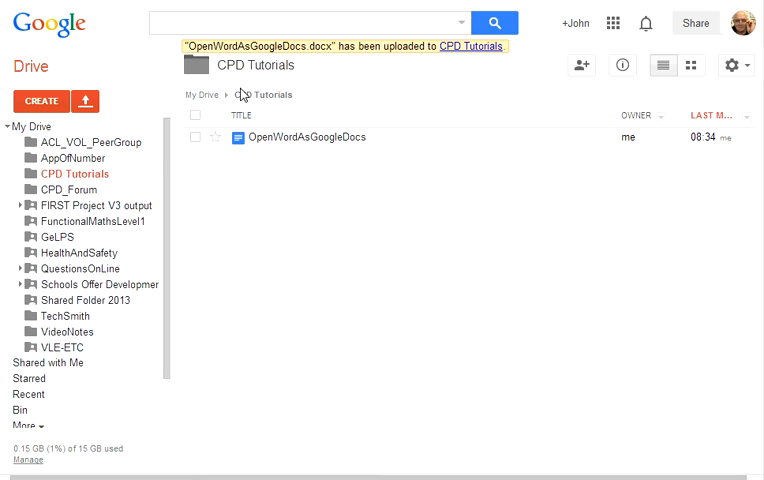
# Upload OpenWordAsGoogleDocs.docx again with conversion unticked, keeping it as a .docx
pyautogui.click(91, 100)
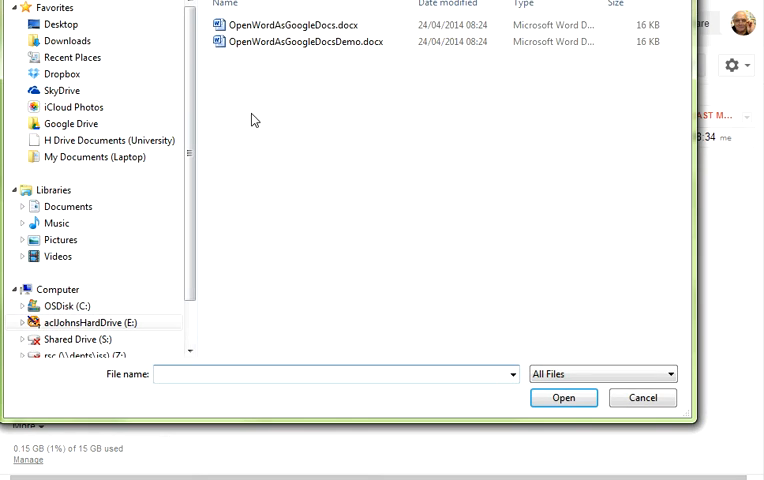
pyautogui.click(290, 24)
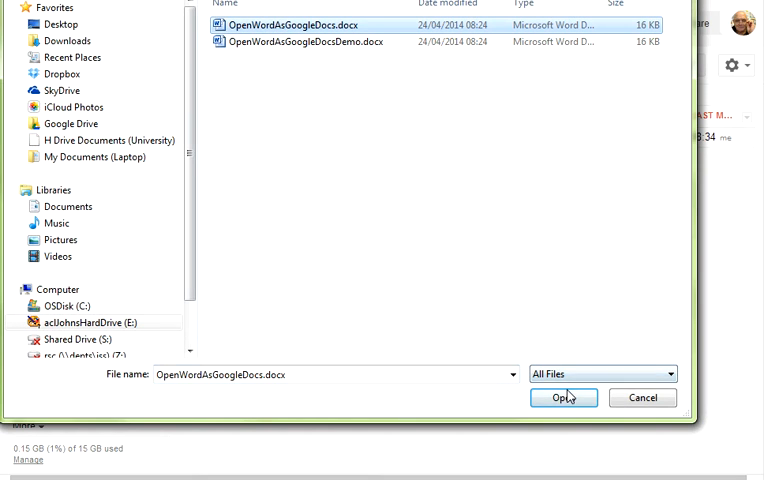
pyautogui.click(563, 398)
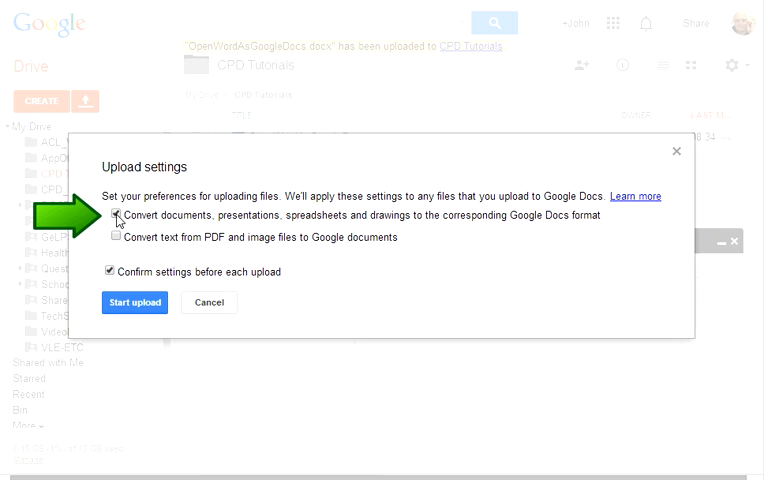
pyautogui.click(134, 302)
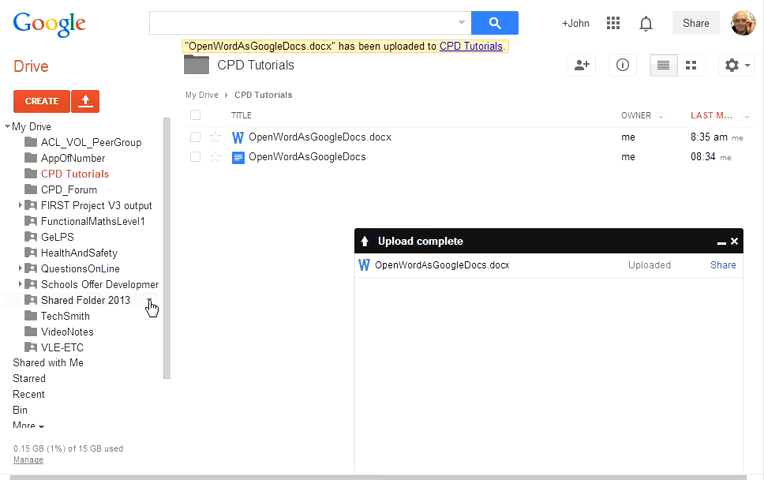
pyautogui.moveTo(300, 143)
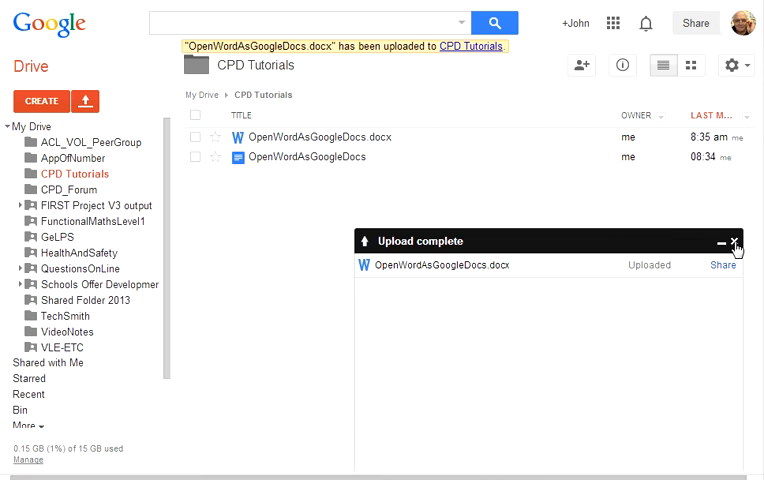
pyautogui.click(736, 241)
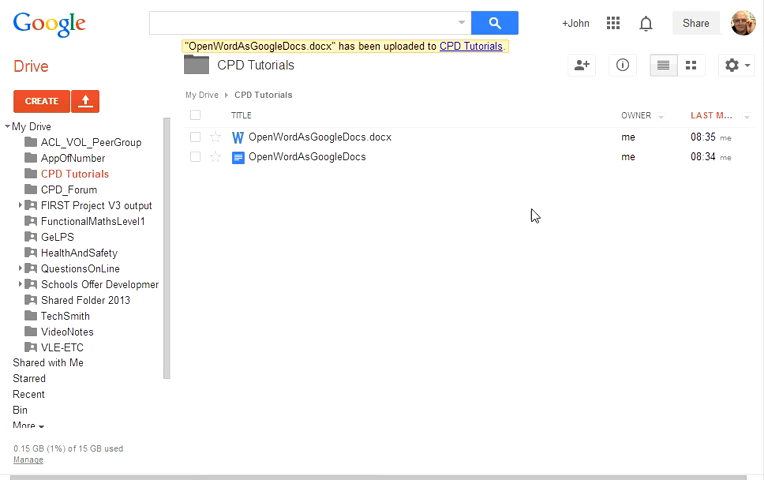
pyautogui.moveTo(633, 215)
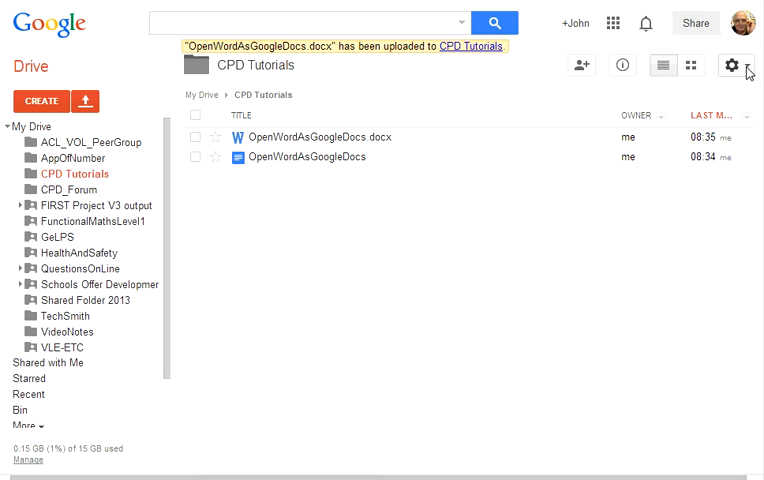
pyautogui.click(735, 64)
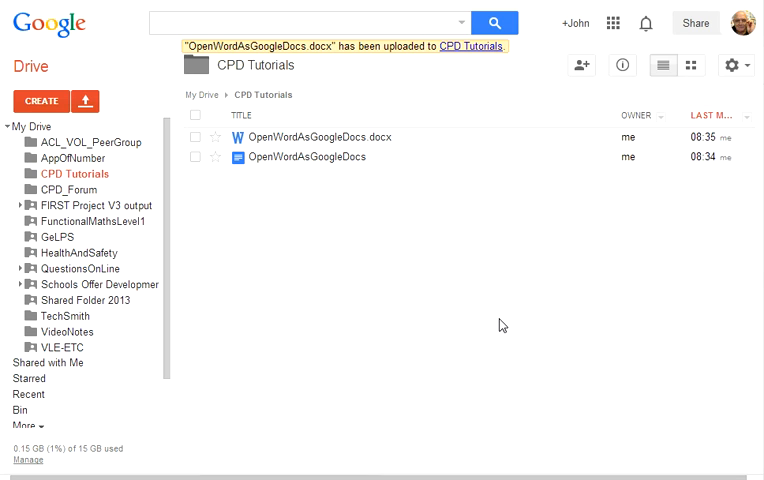
pyautogui.moveTo(308, 244)
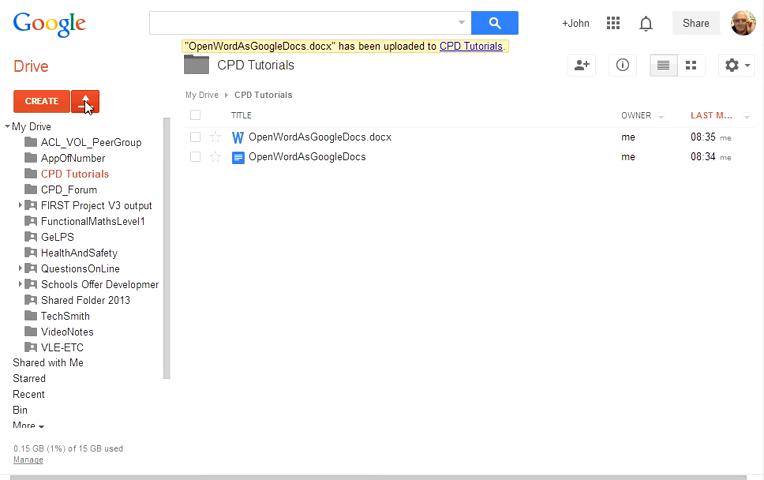
pyautogui.click(96, 100)
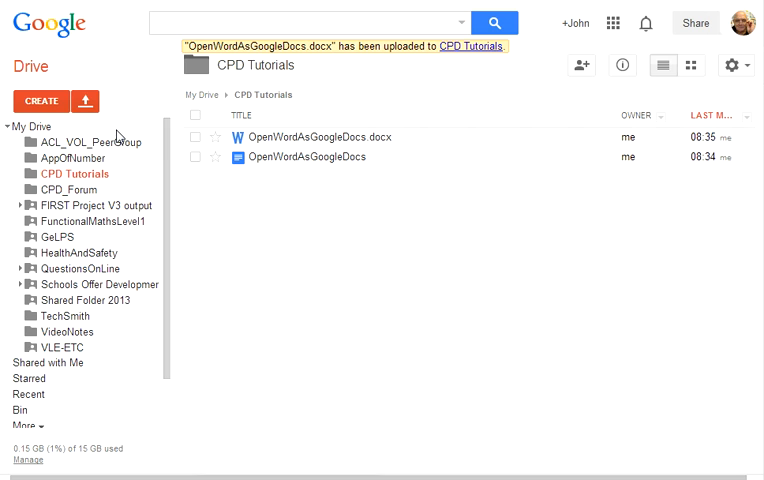
pyautogui.click(89, 100)
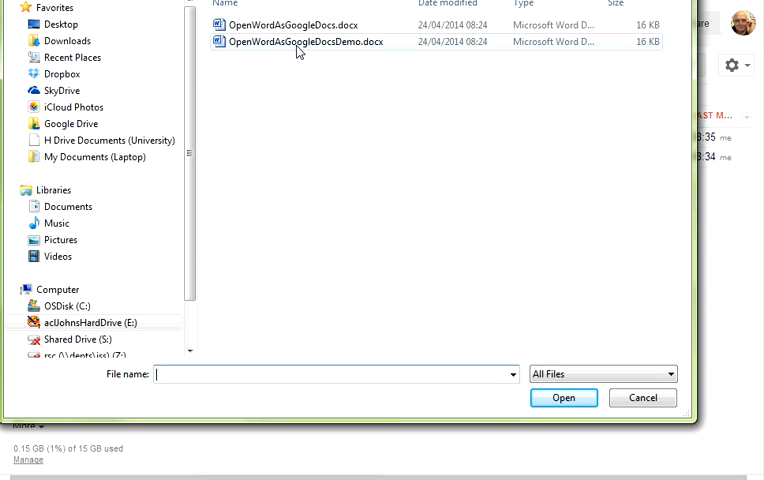
pyautogui.click(300, 44)
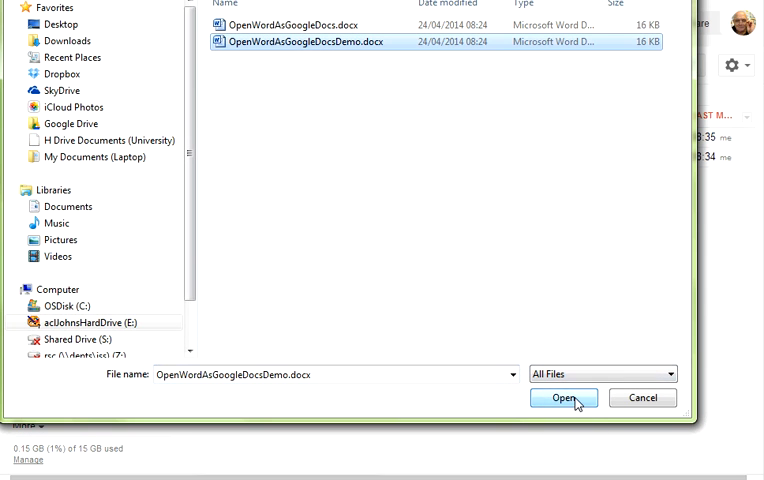
pyautogui.click(571, 398)
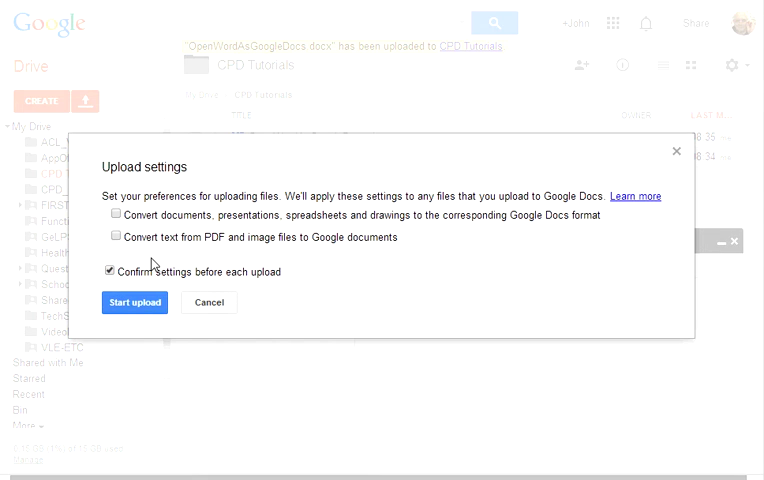
pyautogui.moveTo(253, 281)
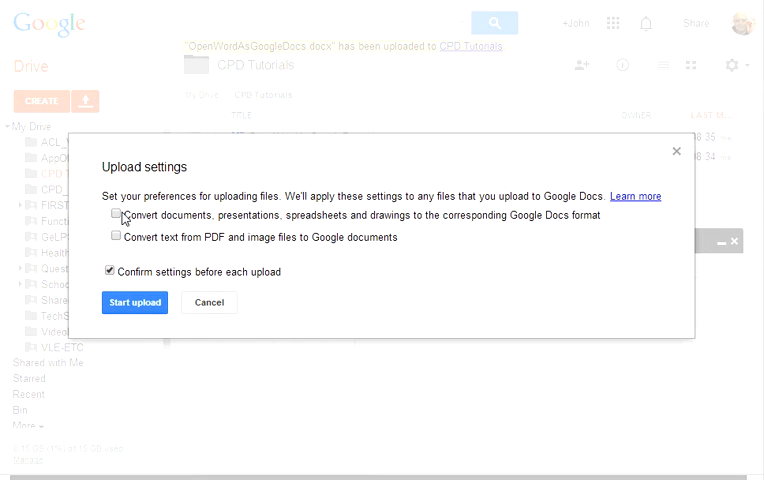
pyautogui.click(115, 215)
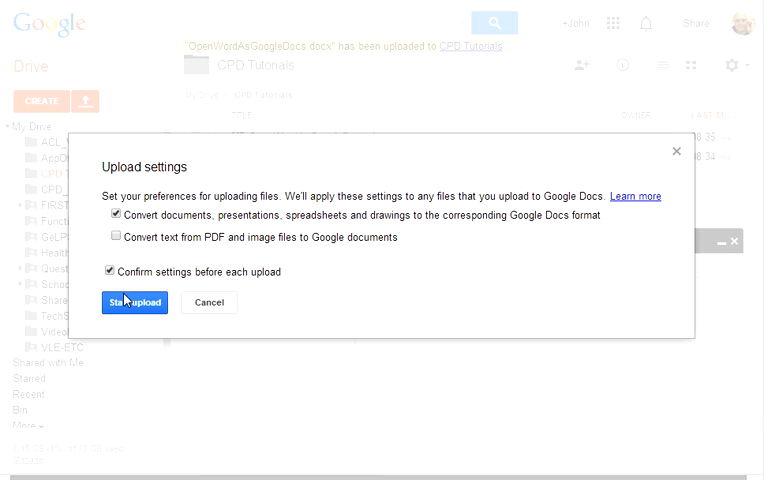
pyautogui.click(115, 215)
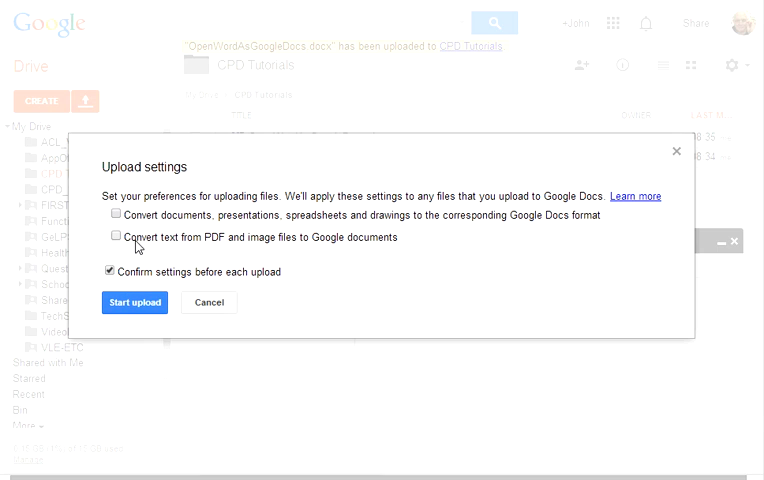
pyautogui.click(208, 302)
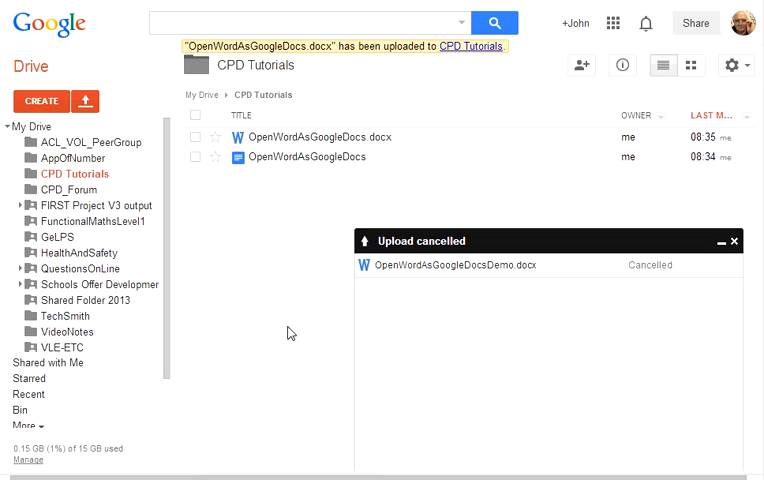
pyautogui.click(737, 242)
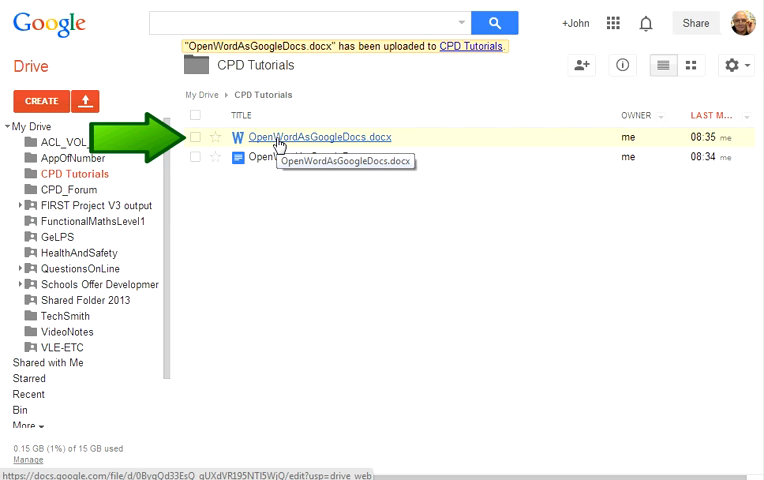
pyautogui.moveTo(212, 146)
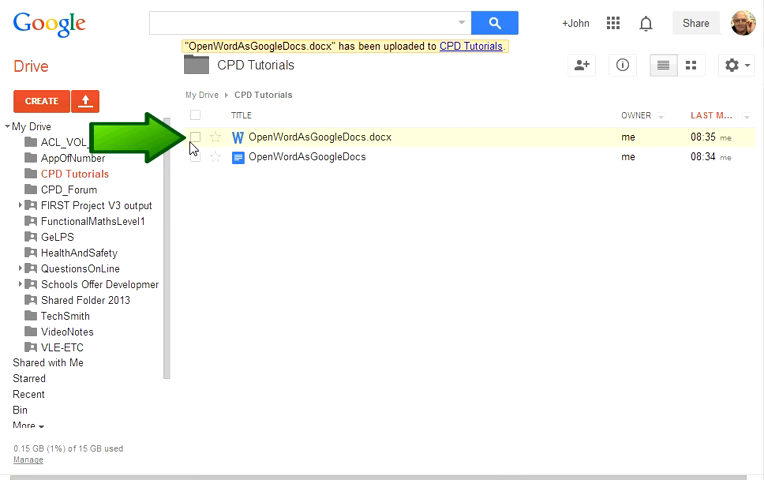
pyautogui.click(204, 137)
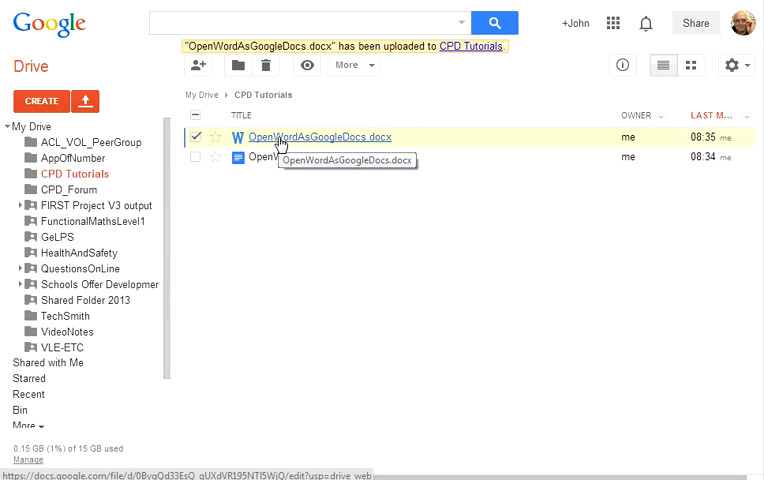
pyautogui.rightClick(310, 137)
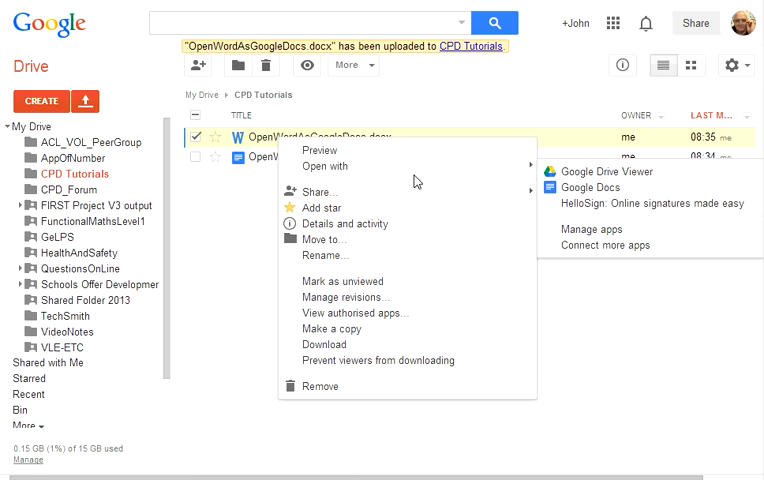
pyautogui.moveTo(570, 187)
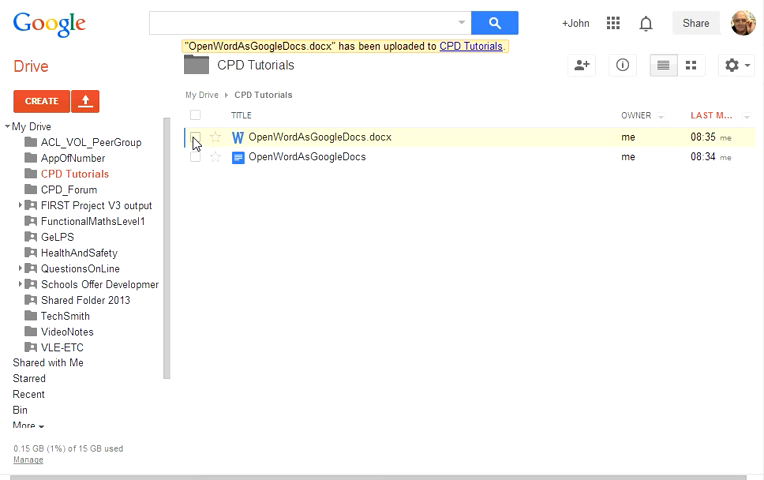
# Select OpenWordAsGoogleDocs.docx and open it with Google Docs via More > Open with
pyautogui.click(198, 137)
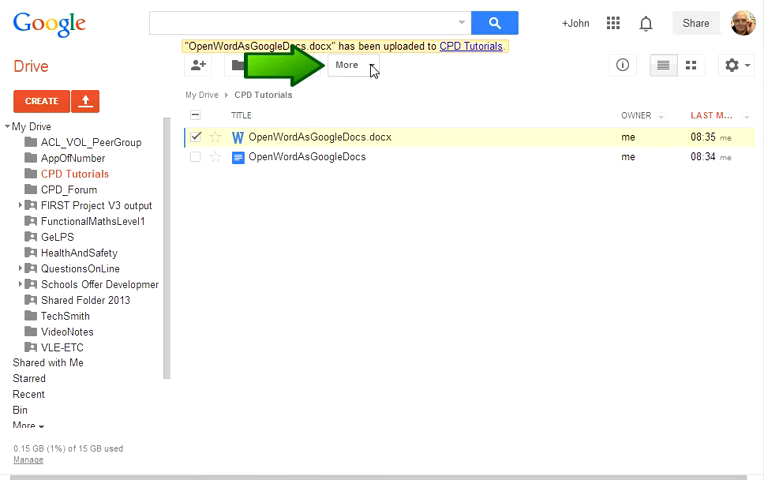
pyautogui.click(340, 65)
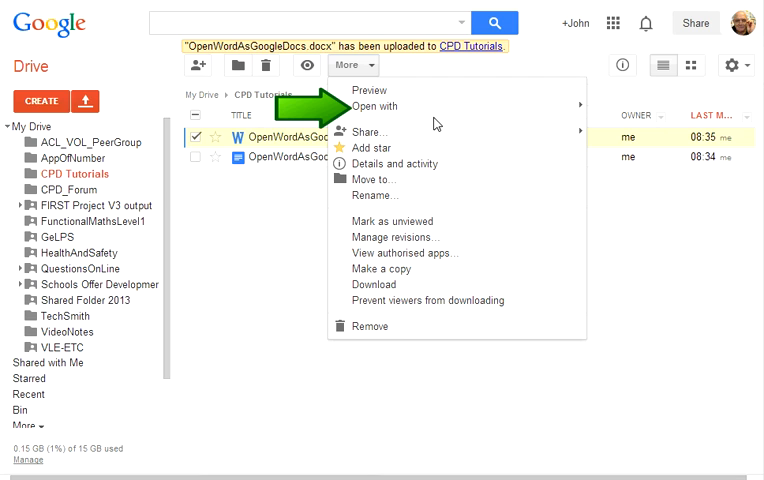
pyautogui.click(371, 106)
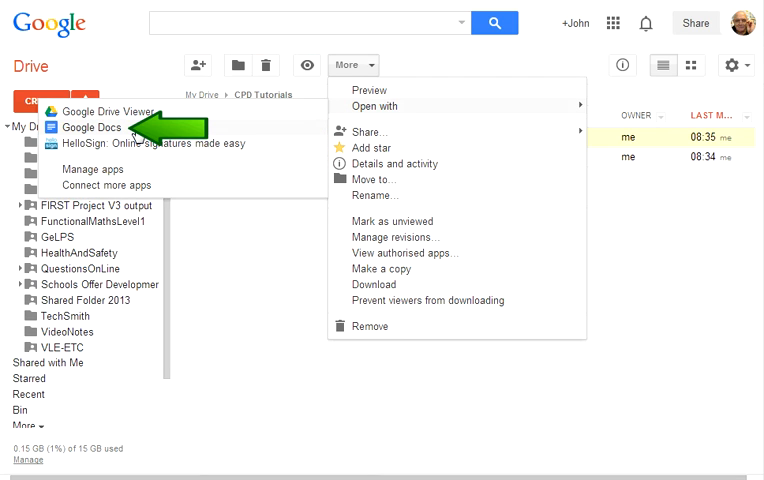
pyautogui.click(91, 127)
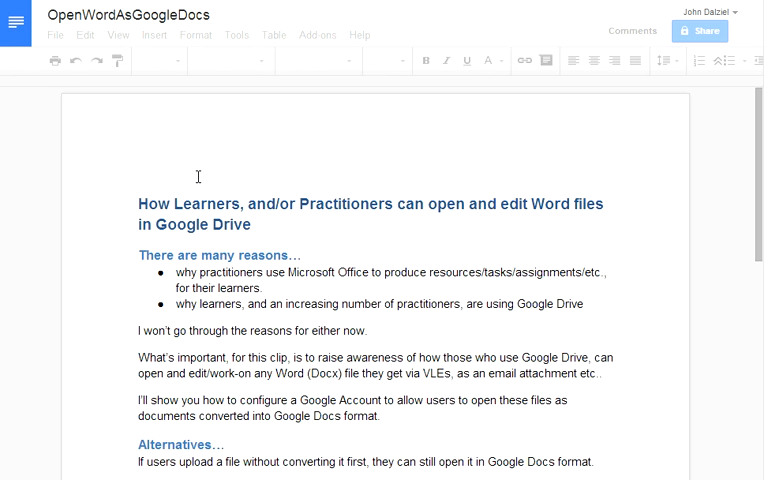
pyautogui.moveTo(202, 182)
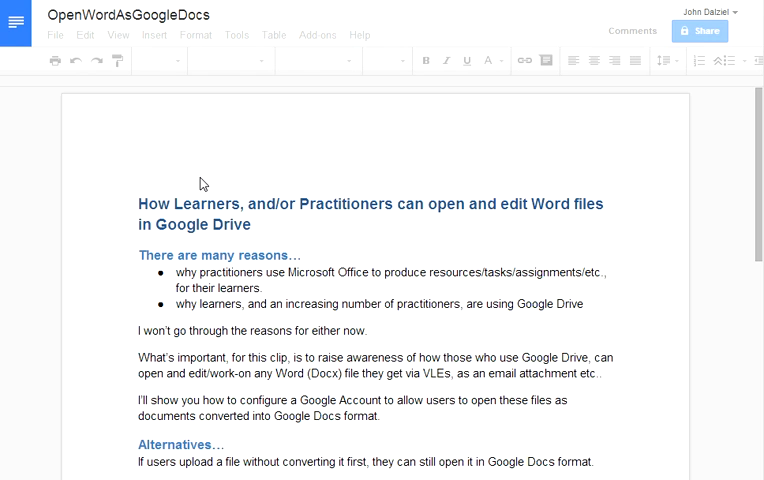